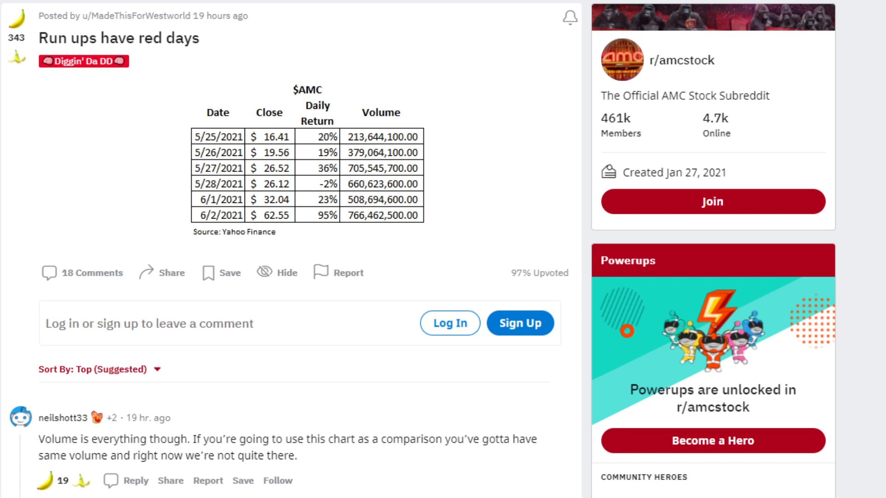
{"action": "scroll", "scroll_direction": "down", "scroll_amount": 3}
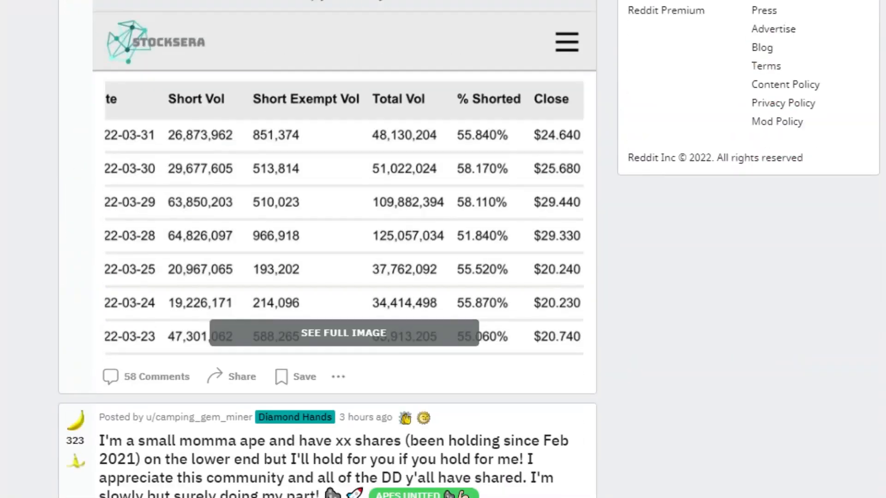
{"action": "scroll", "scroll_direction": "up", "scroll_amount": 3}
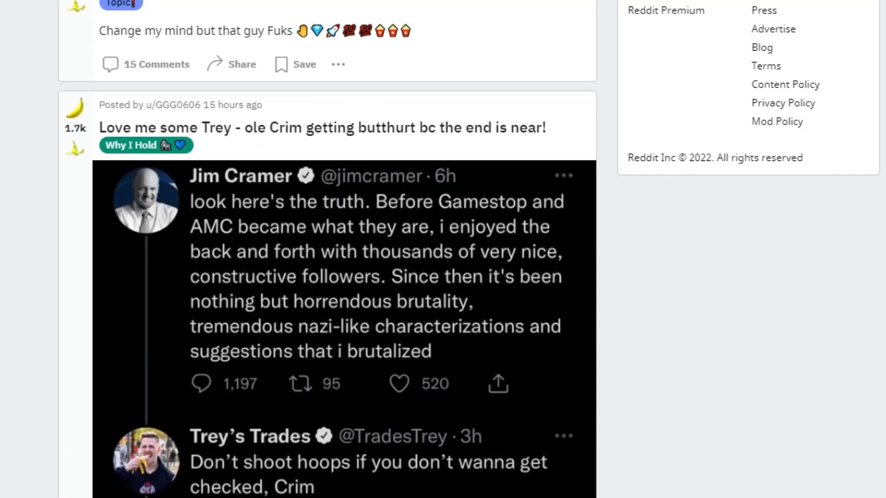
{"action": "scroll", "scroll_direction": "down", "scroll_amount": 3}
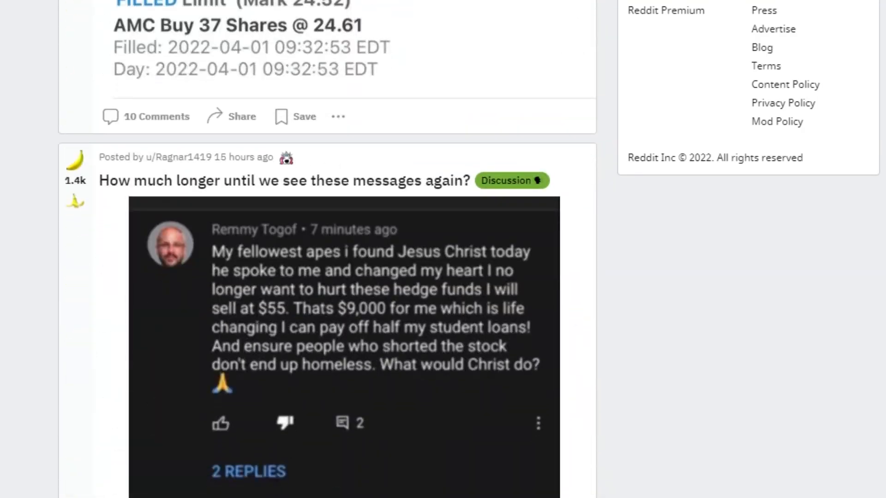
{"action": "scroll", "scroll_direction": "down", "scroll_amount": 3}
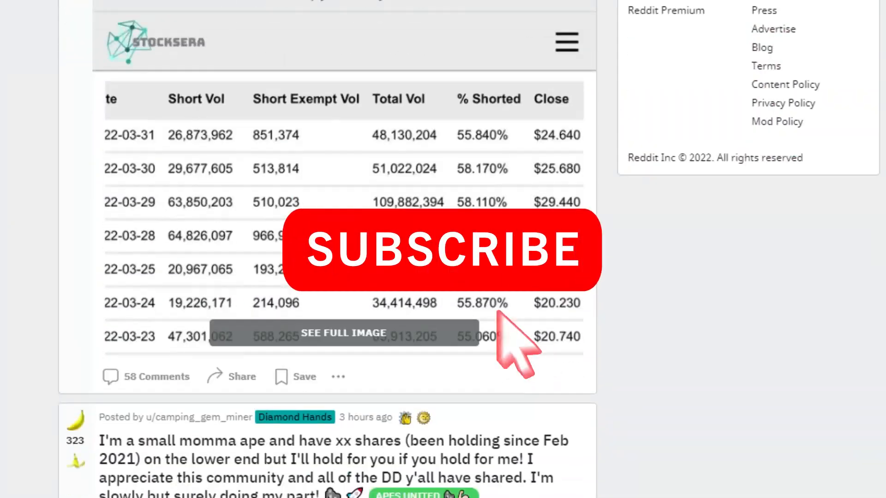
{"action": "scroll", "scroll_direction": "up", "scroll_amount": 3}
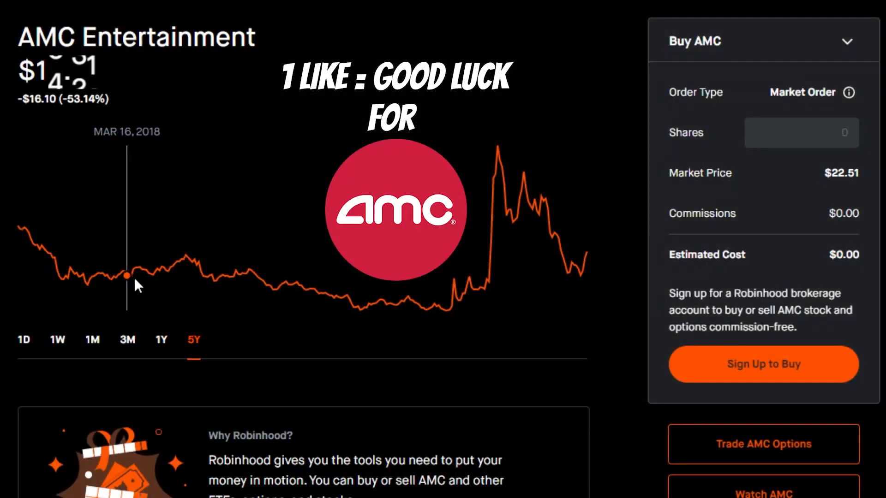
{"action": "mouse_move", "coordinate": [496, 173]}
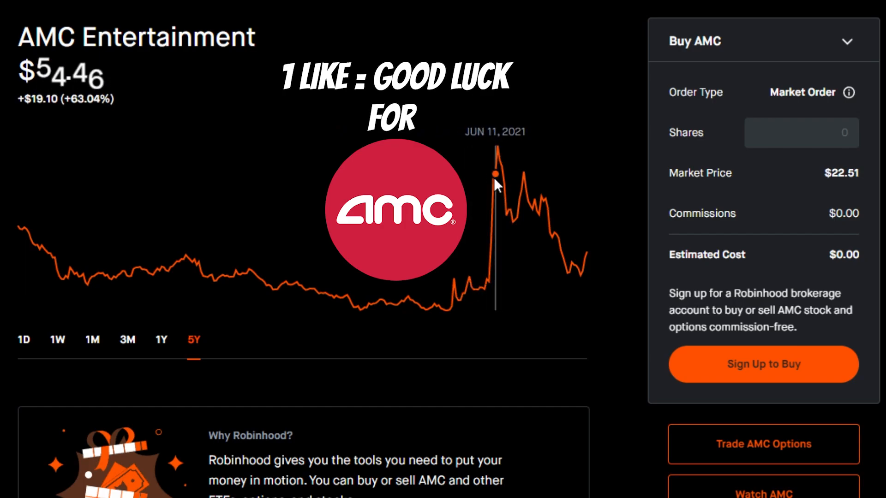